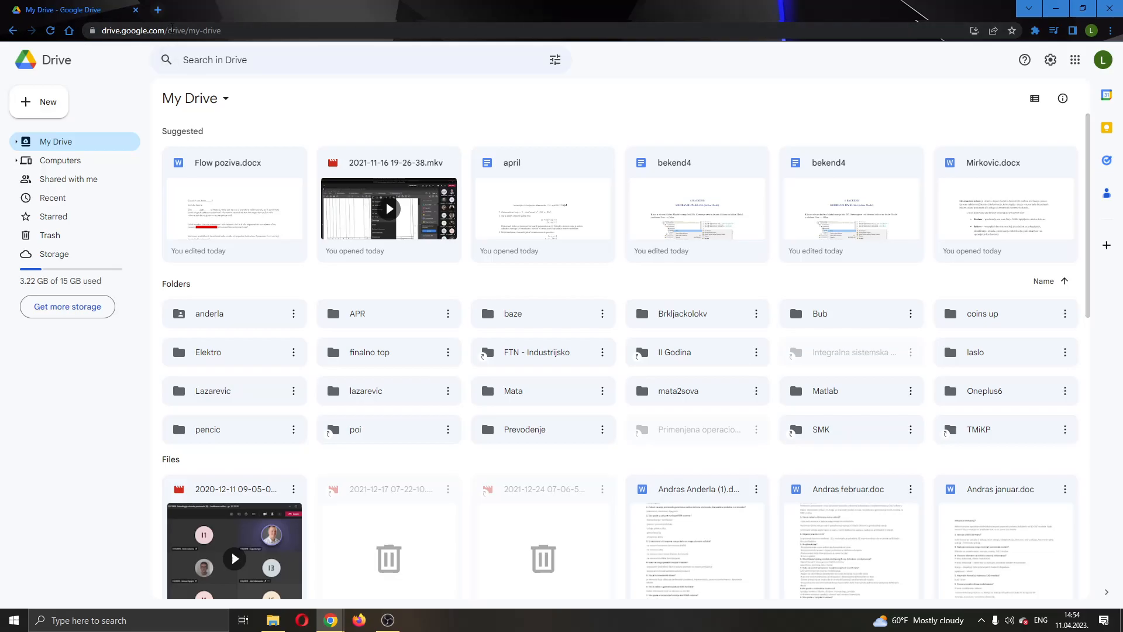
mouse_move(540, 134)
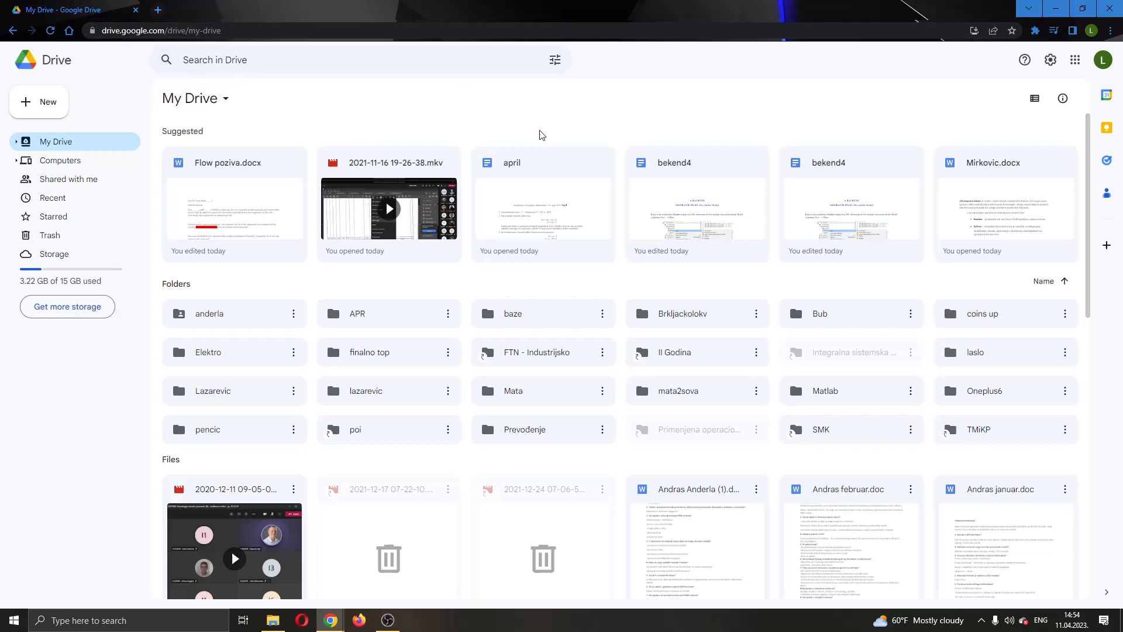
mouse_move(593, 130)
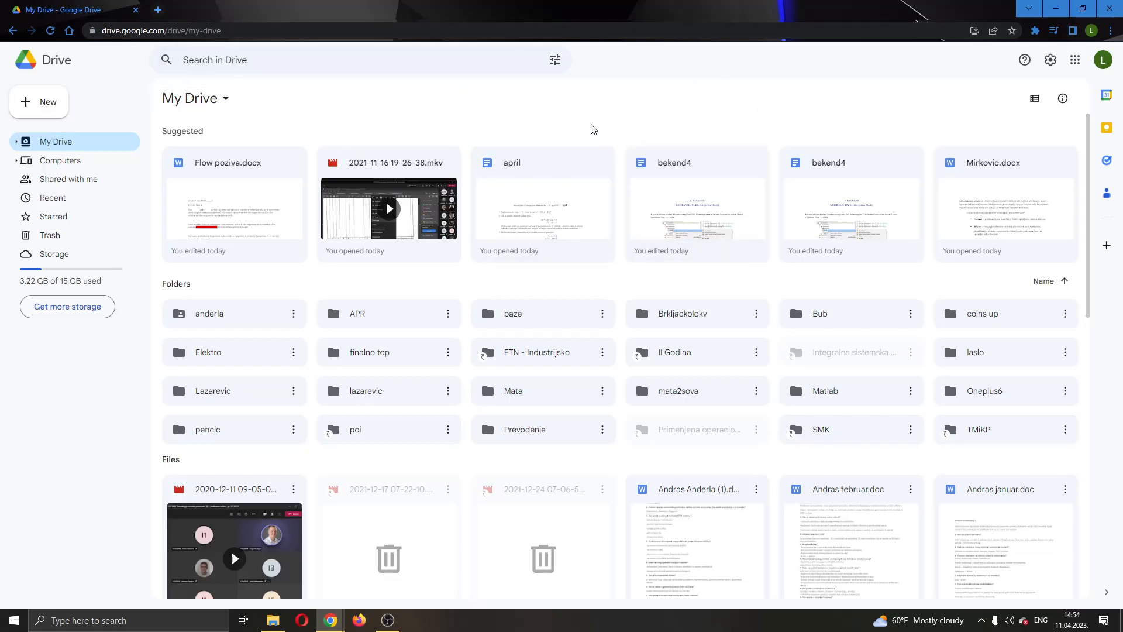
mouse_move(864, 301)
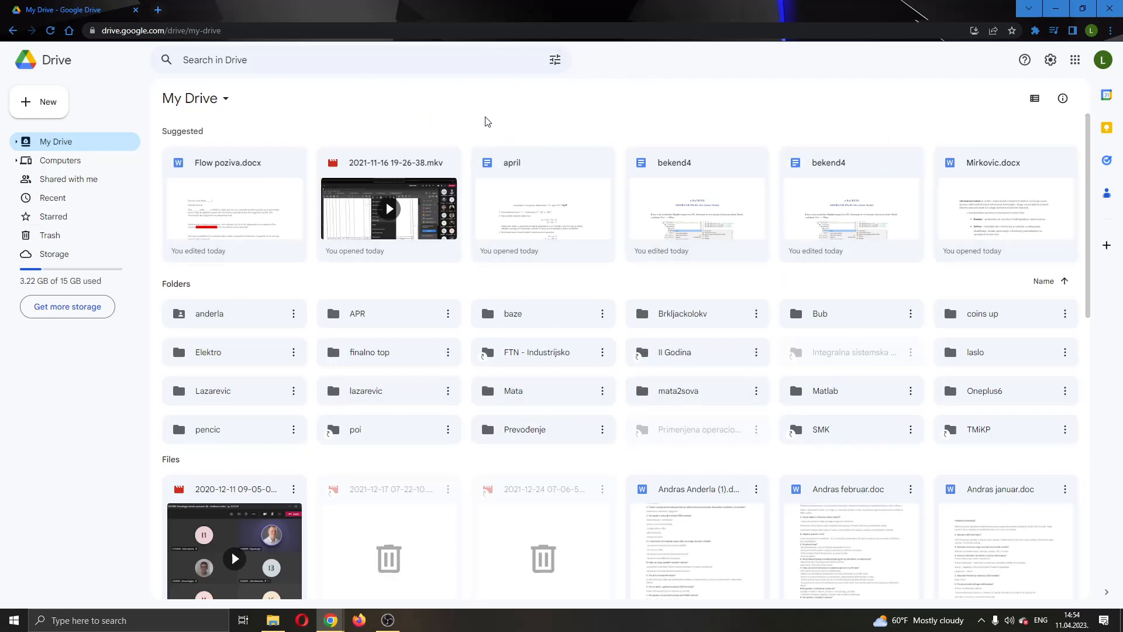
mouse_move(430, 109)
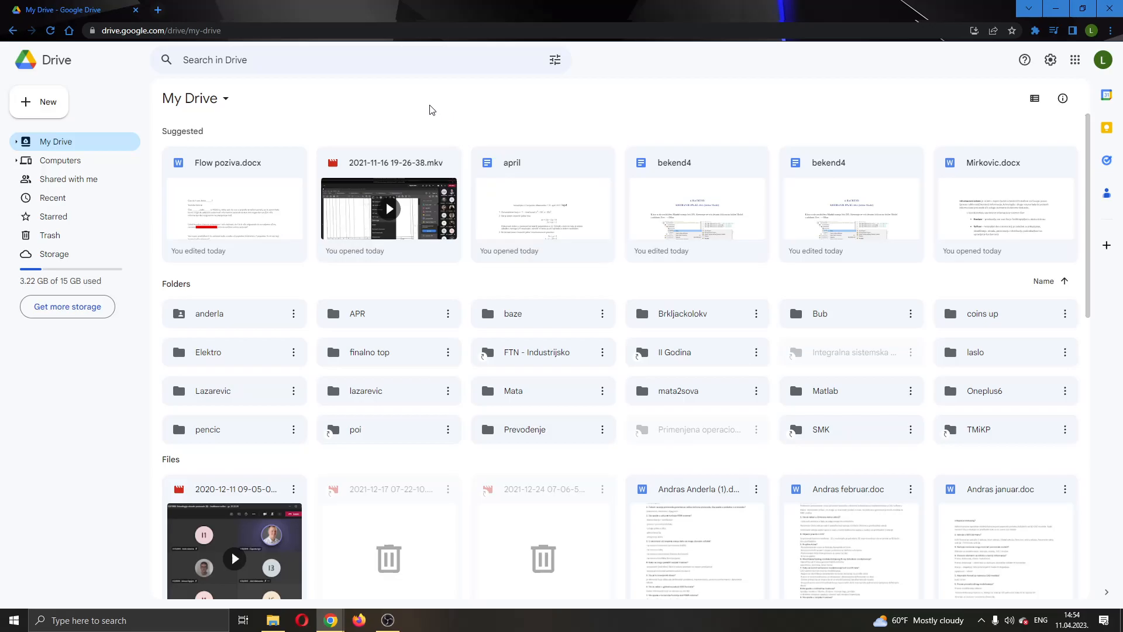
mouse_move(907, 169)
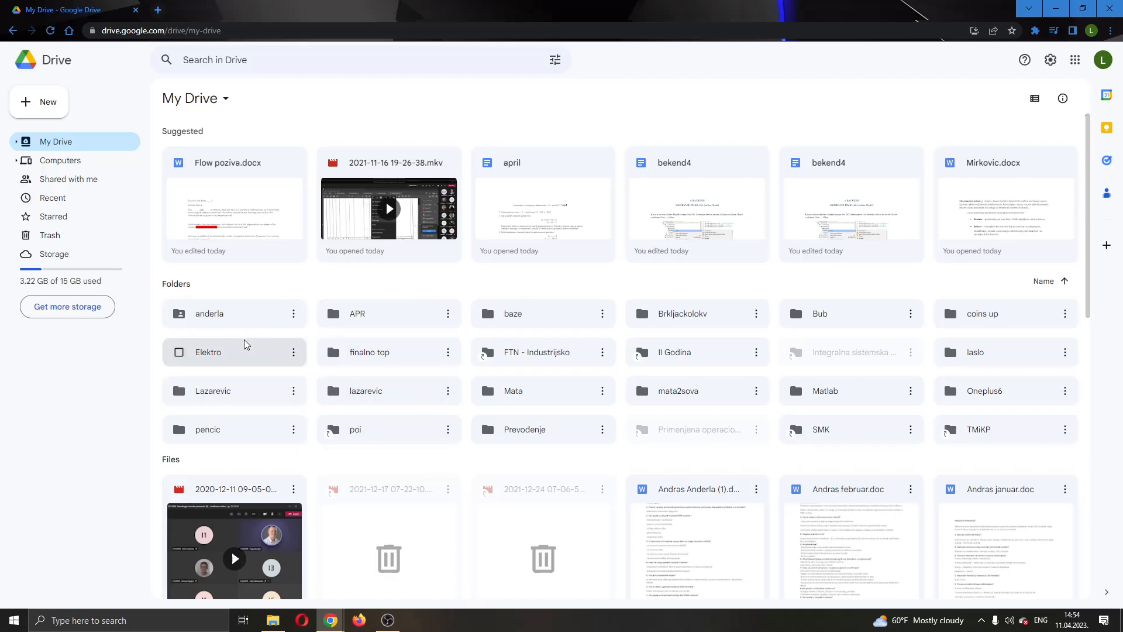
Open the Storage page showing files sorted by size, 3.22 GB of 15 GB used.
scroll("down", 3)
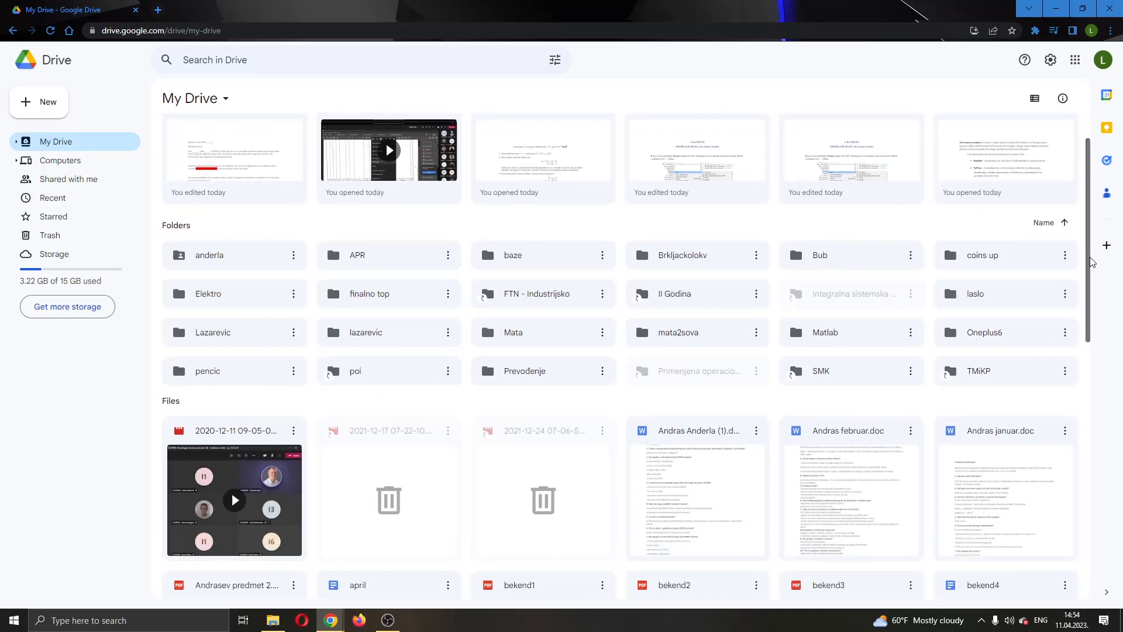
scroll("down", 3)
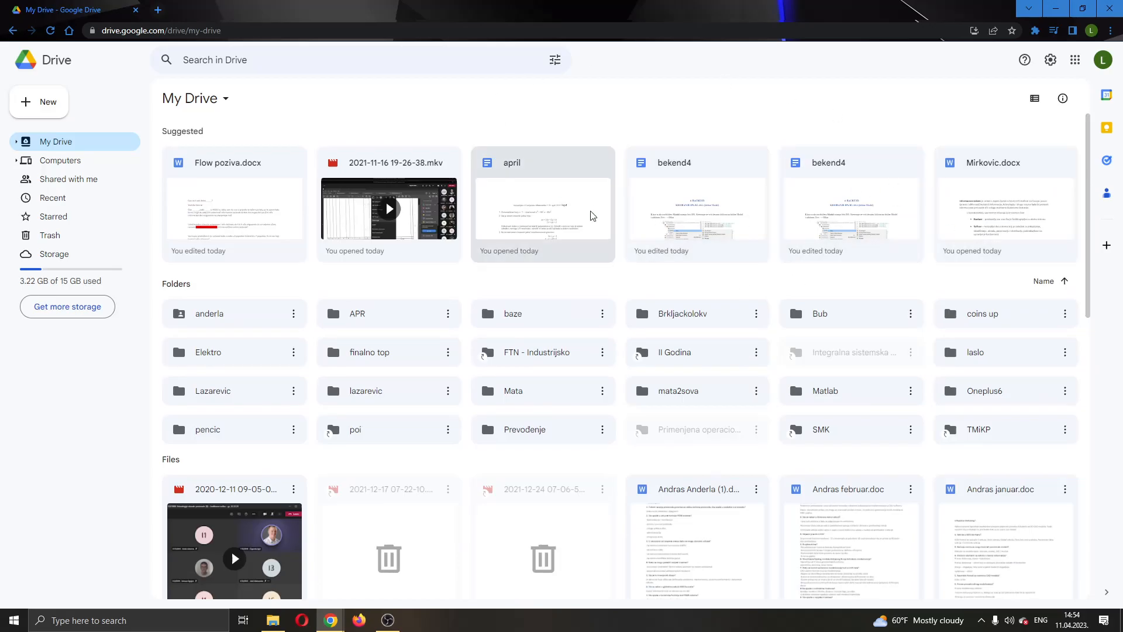
mouse_move(186, 177)
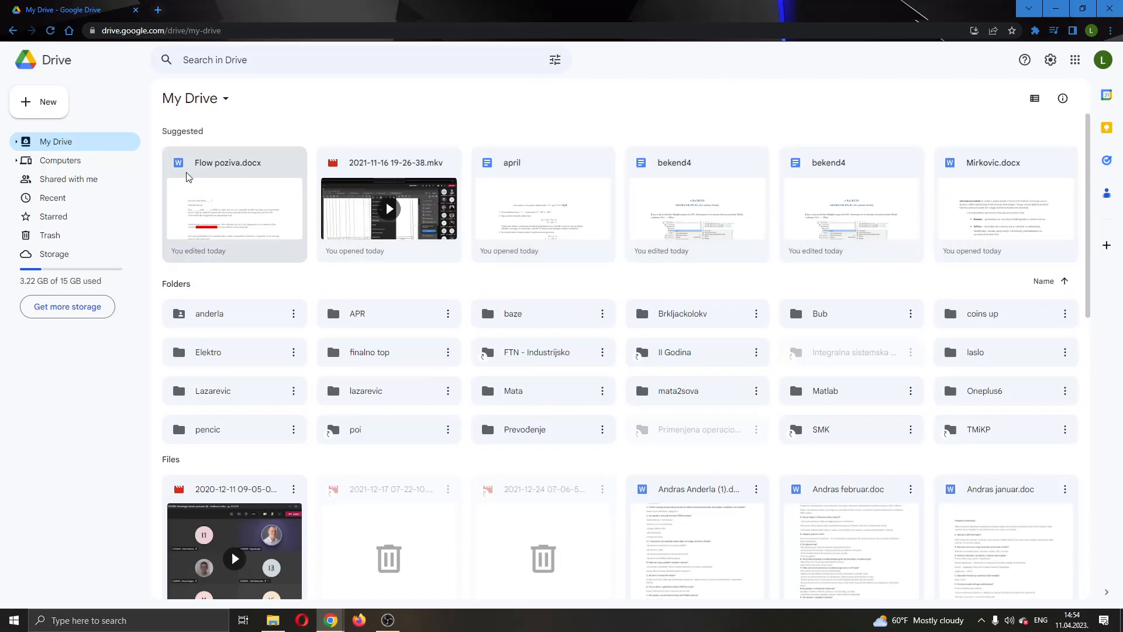
mouse_move(78, 128)
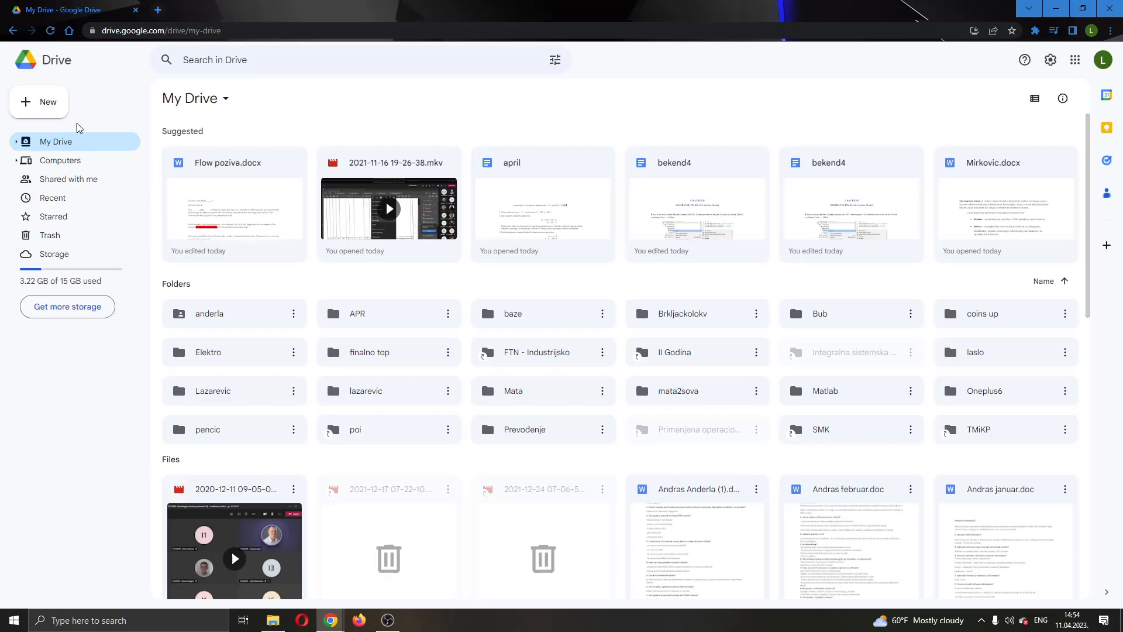
mouse_move(96, 141)
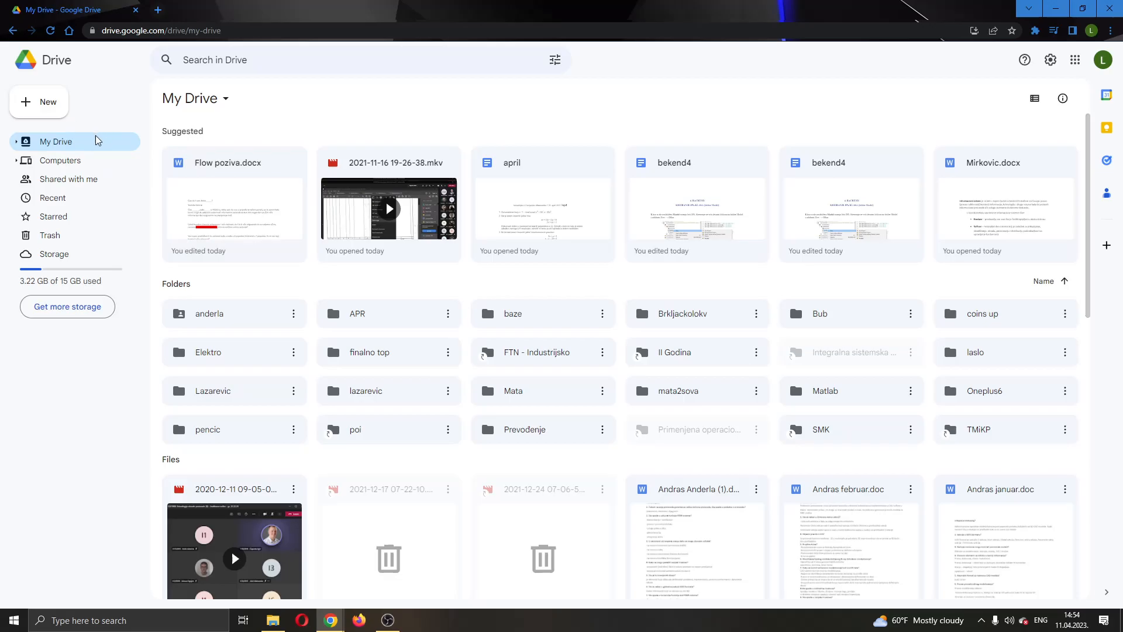
mouse_move(69, 179)
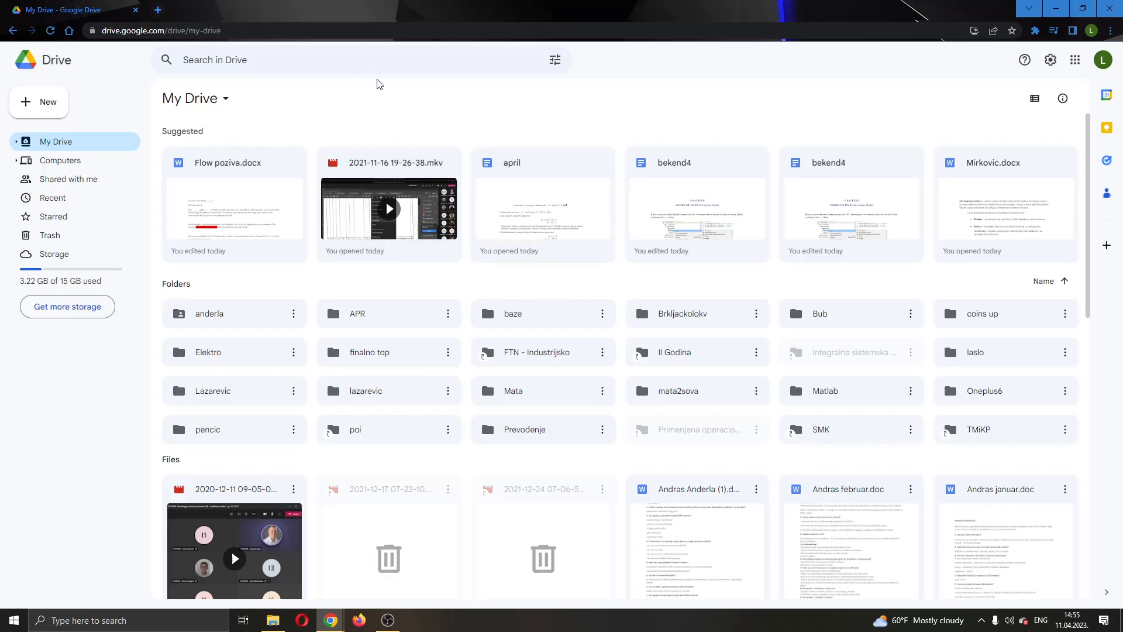
mouse_move(436, 118)
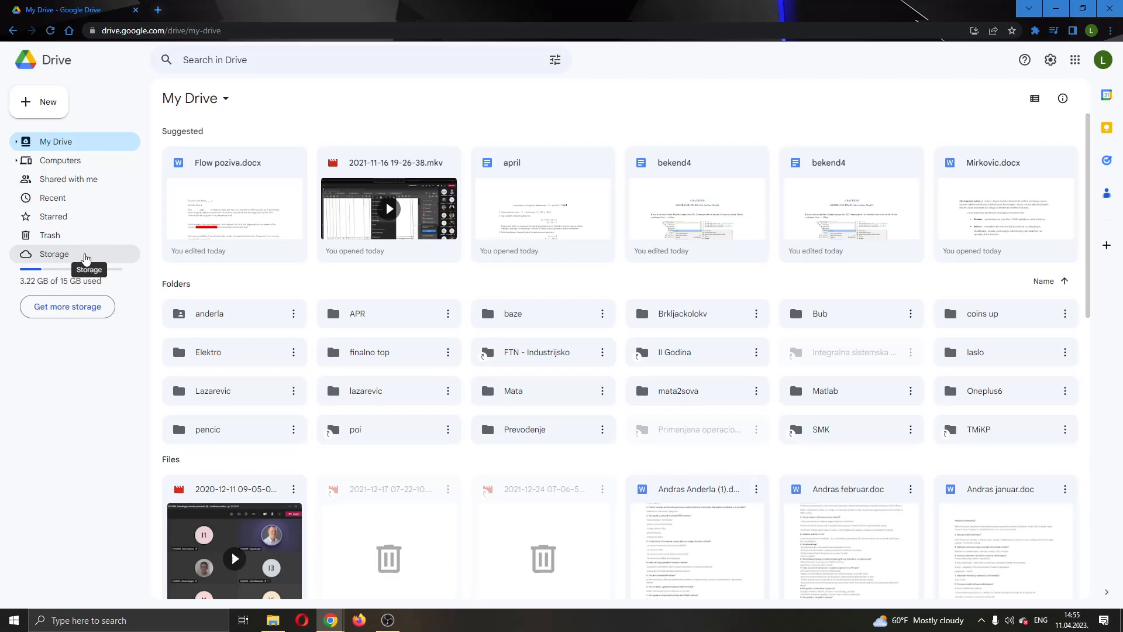
left_click(54, 253)
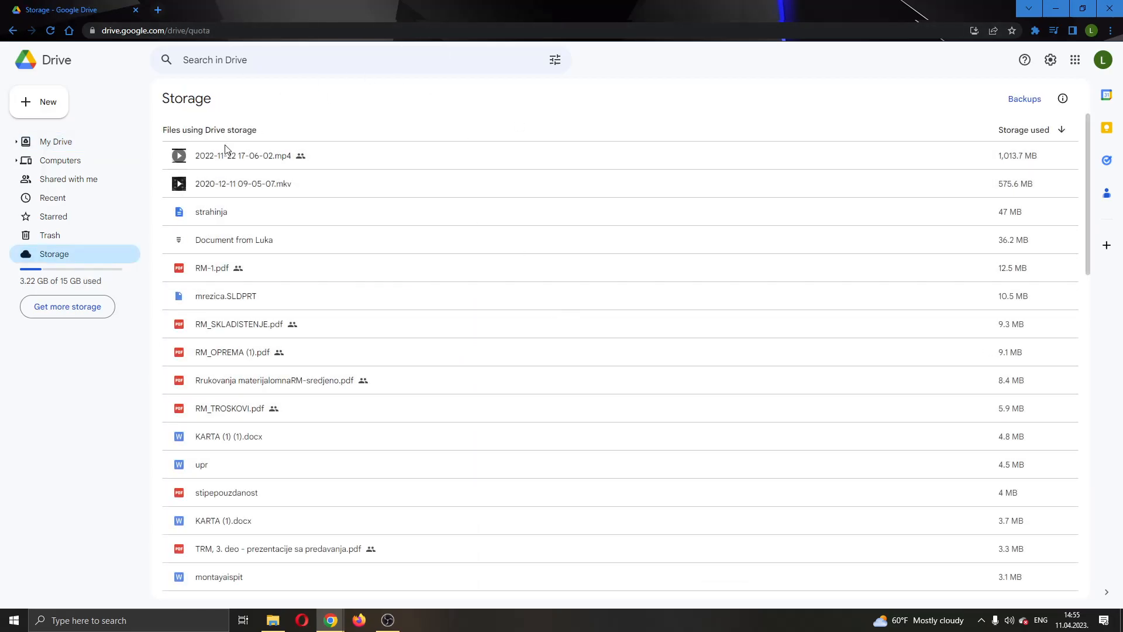
mouse_move(414, 144)
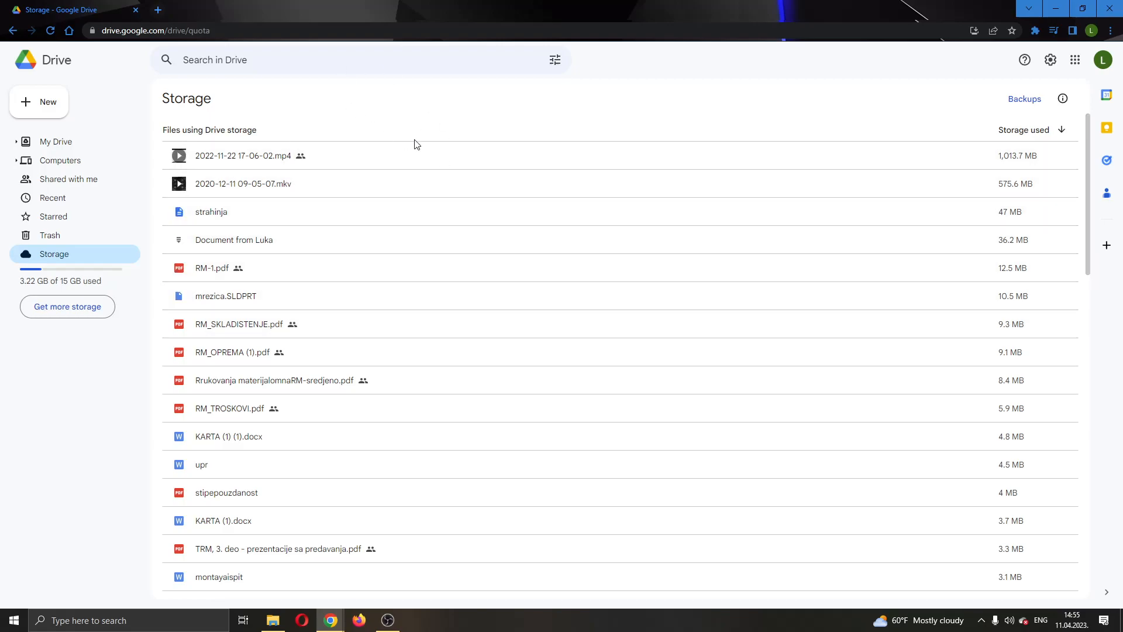
mouse_move(377, 137)
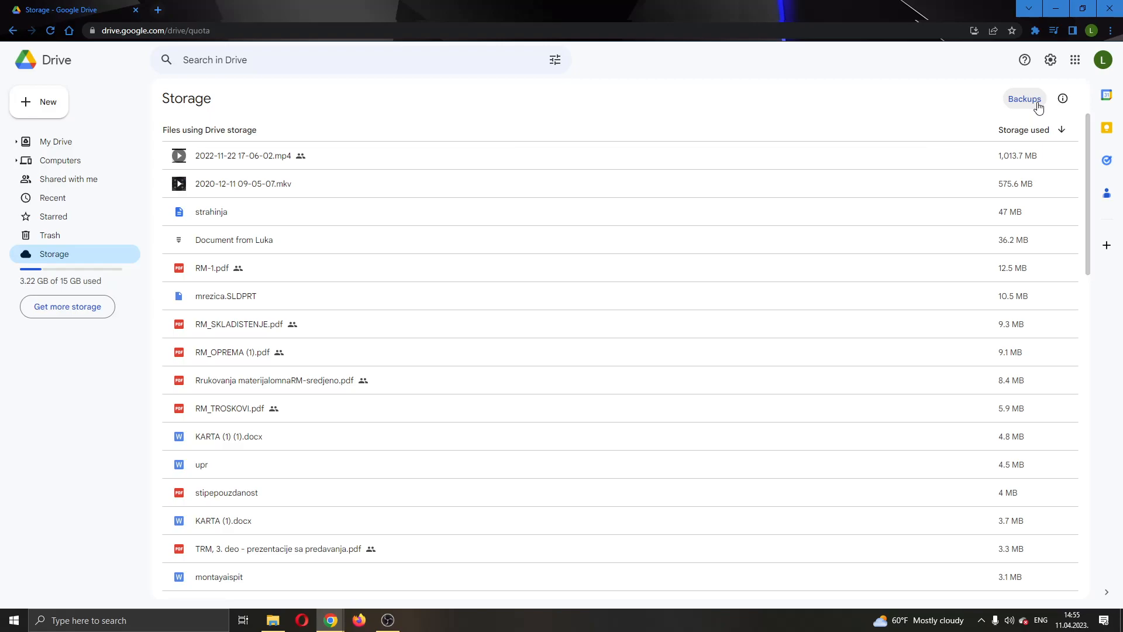
left_click(1023, 99)
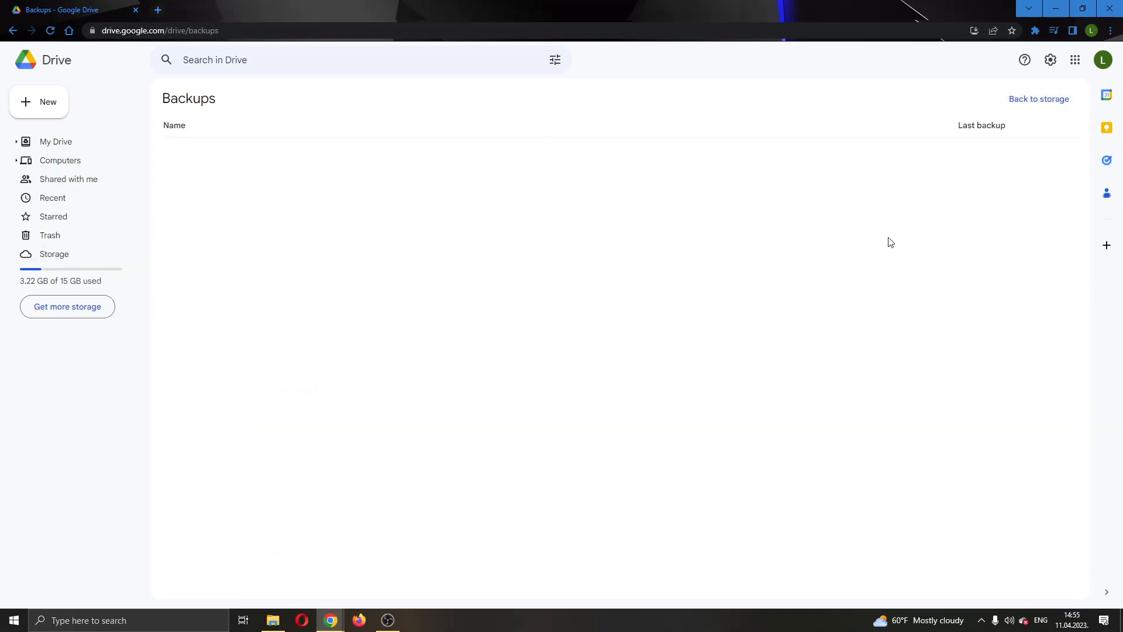
mouse_move(451, 192)
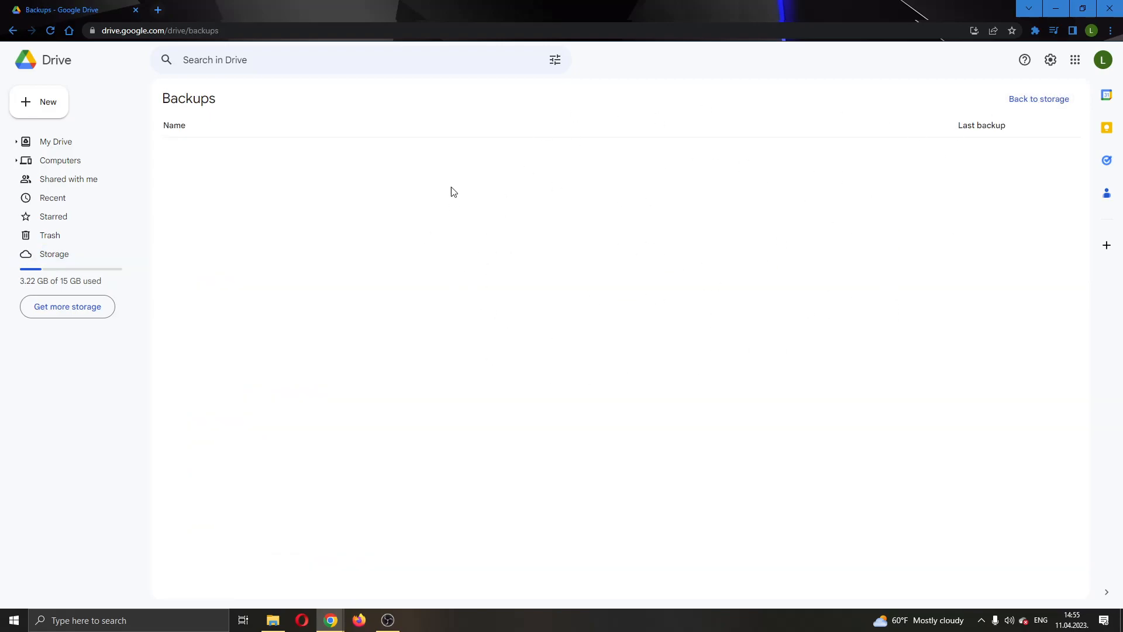
mouse_move(659, 264)
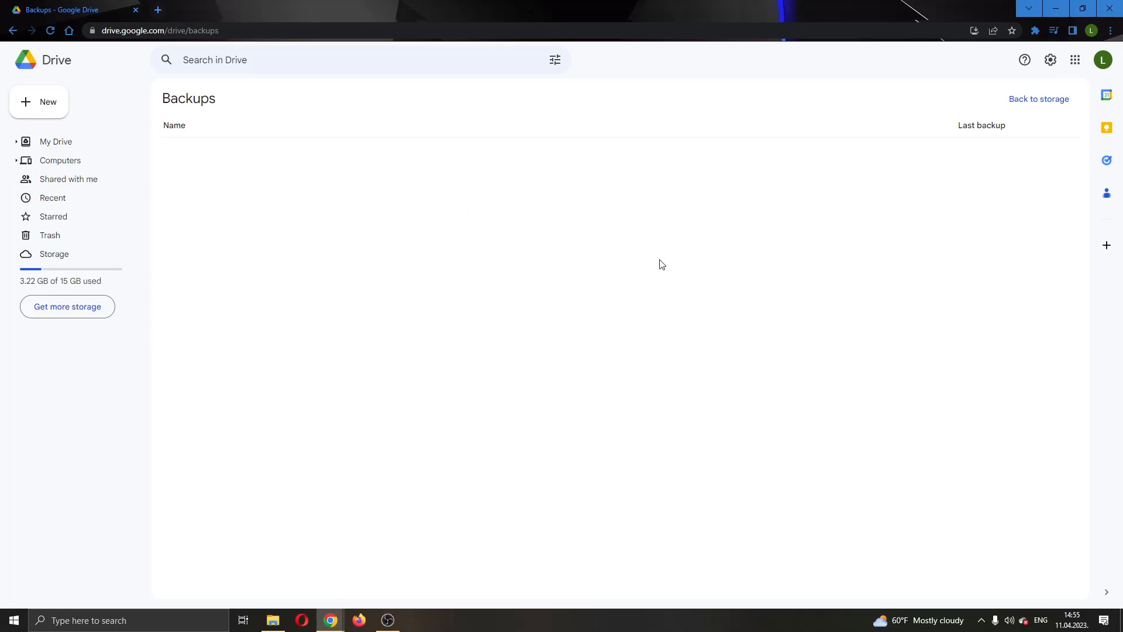
mouse_move(503, 194)
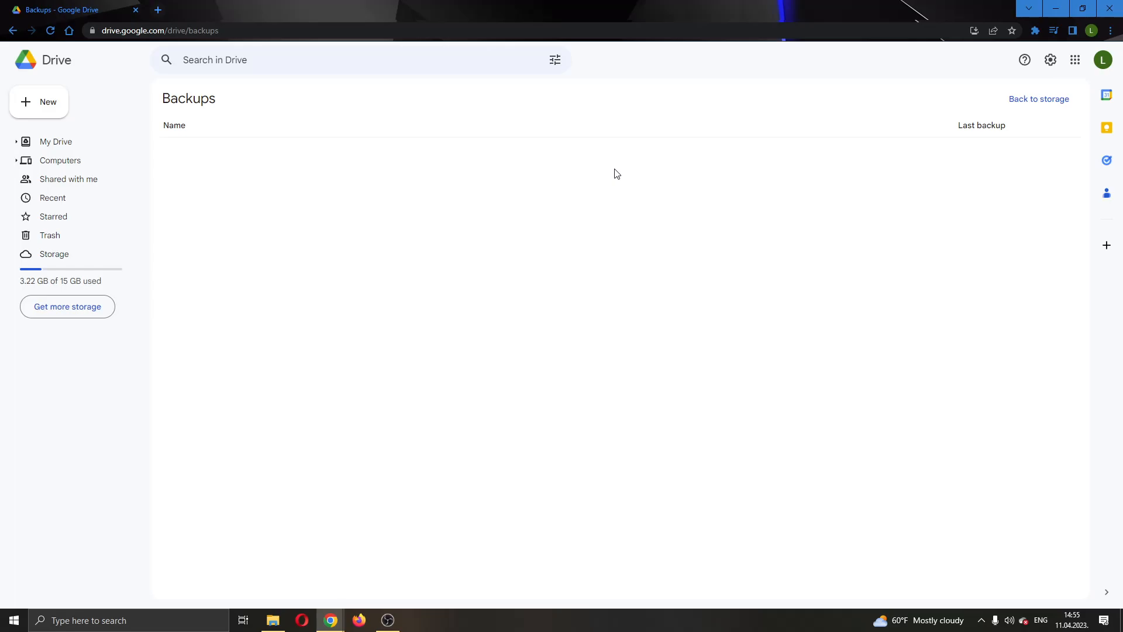
mouse_move(532, 169)
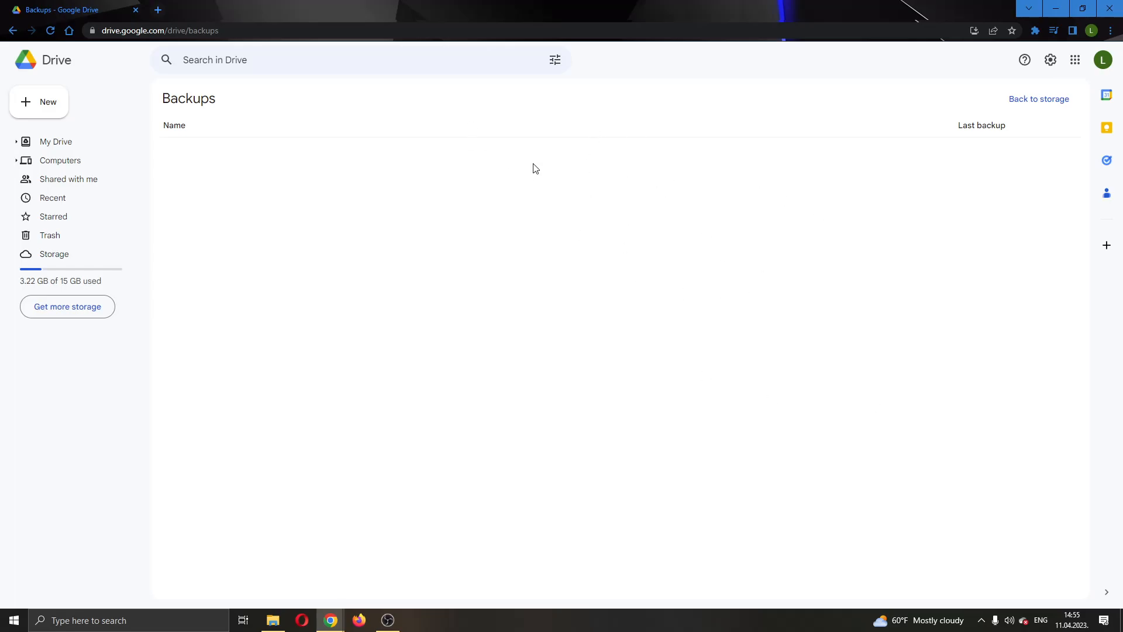
mouse_move(976, 119)
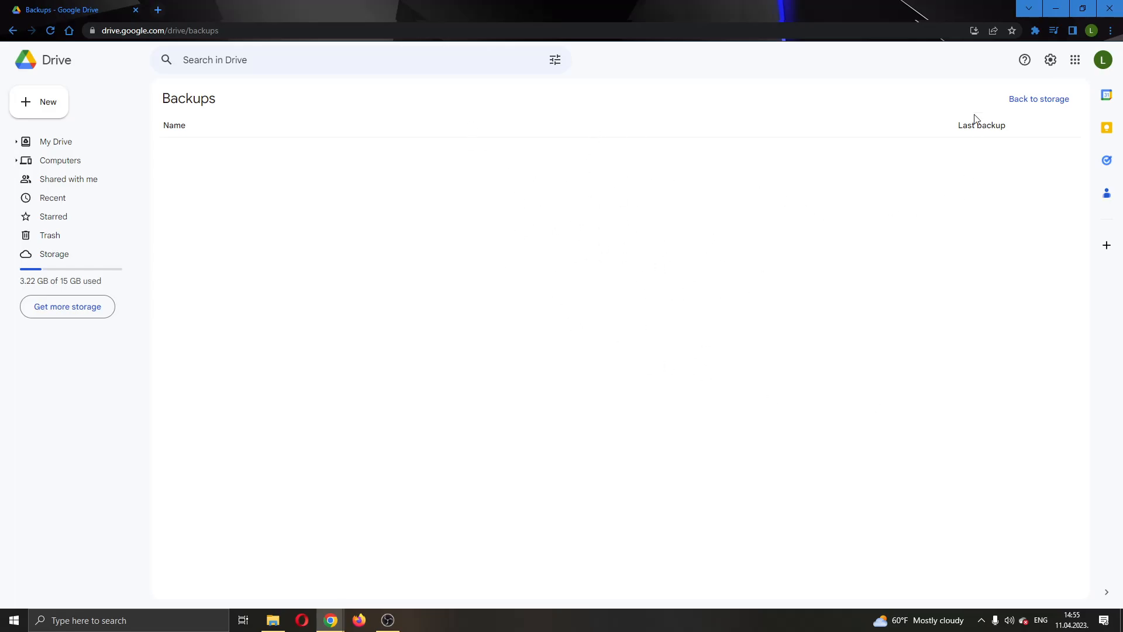
mouse_move(432, 195)
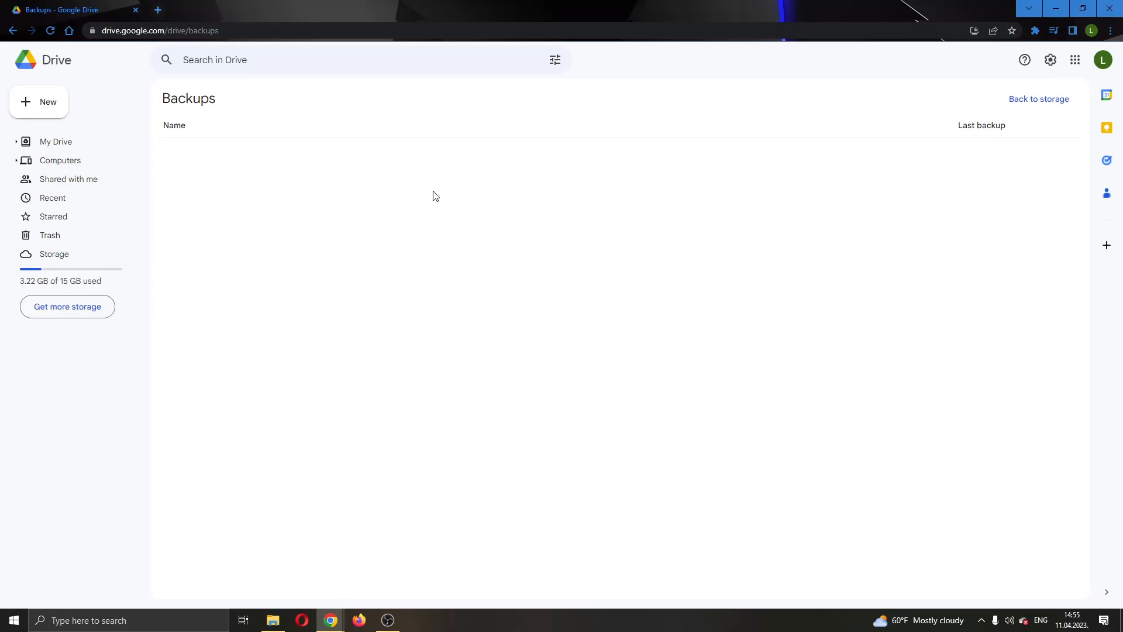
mouse_move(281, 183)
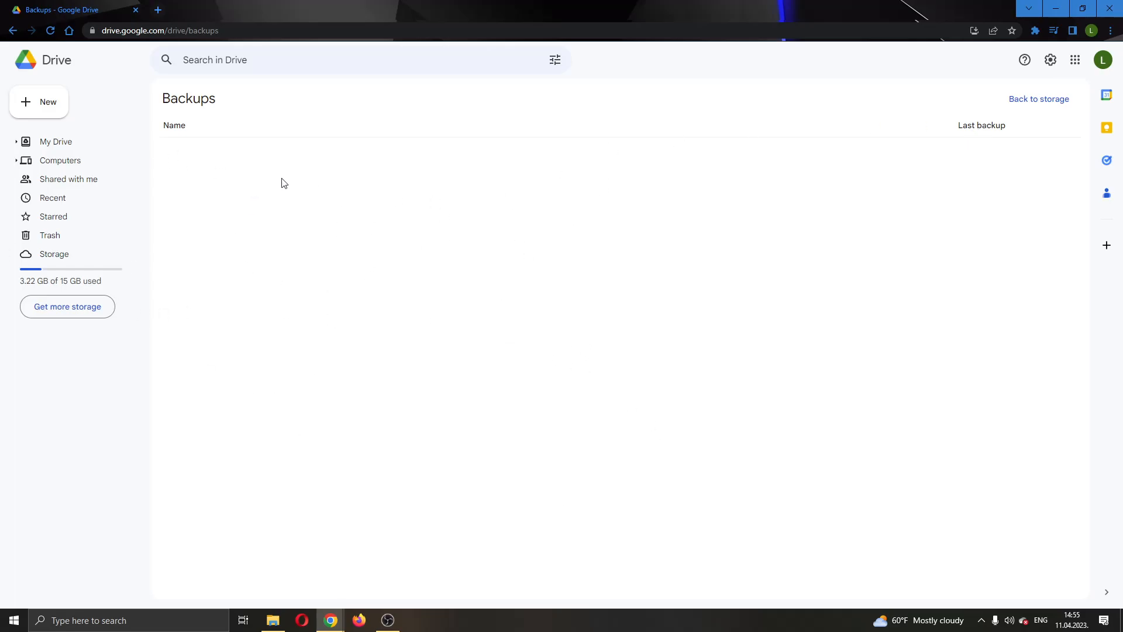
mouse_move(558, 241)
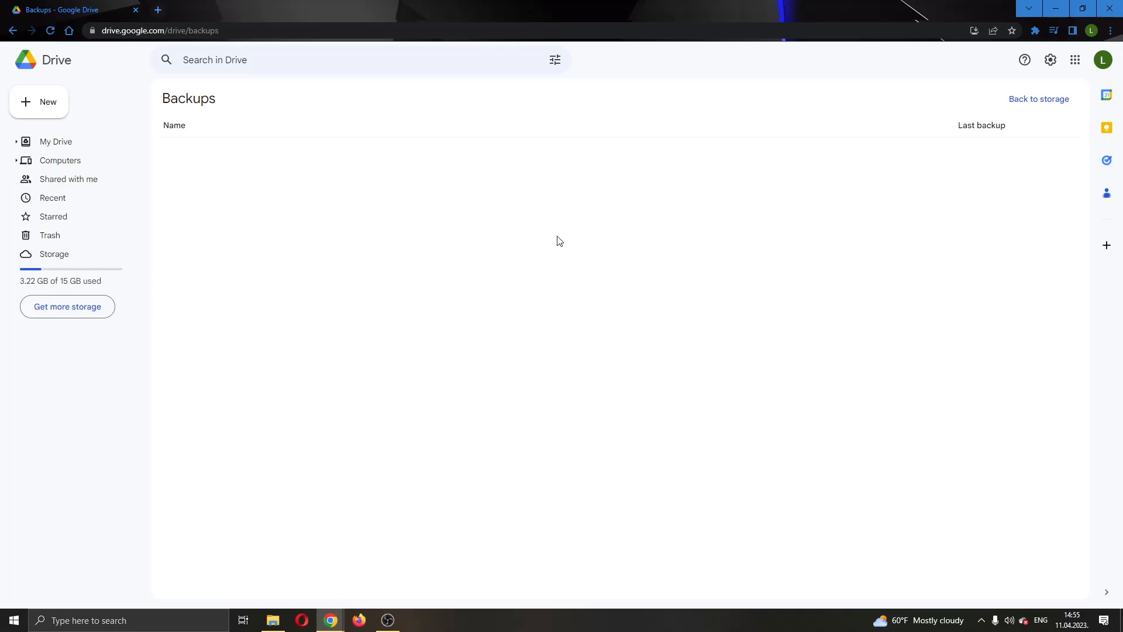
mouse_move(564, 259)
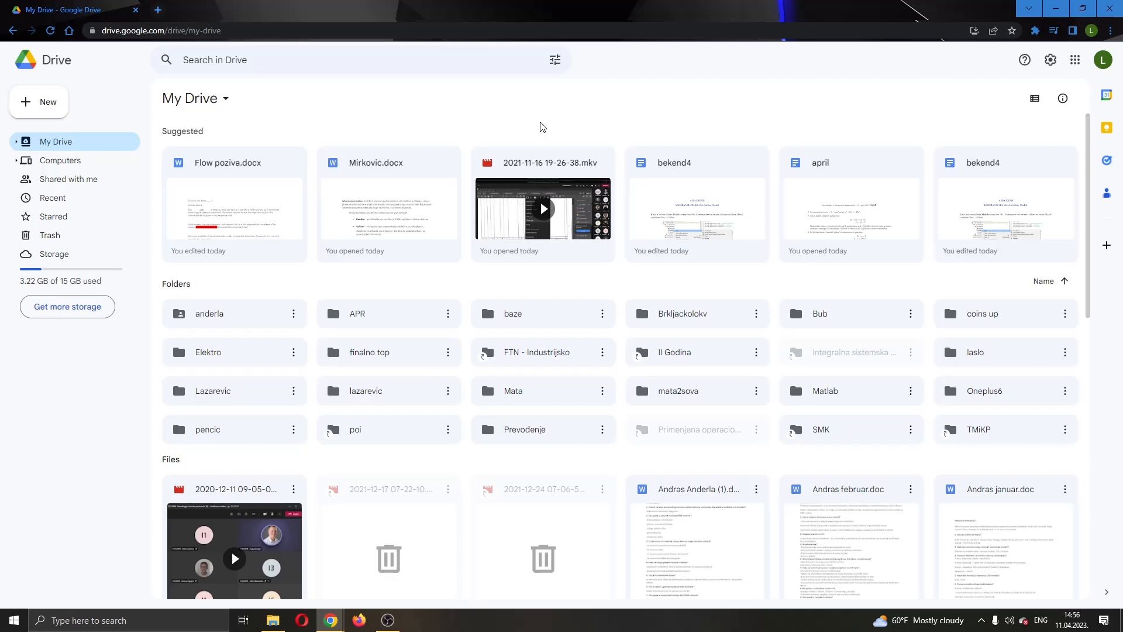
mouse_move(405, 137)
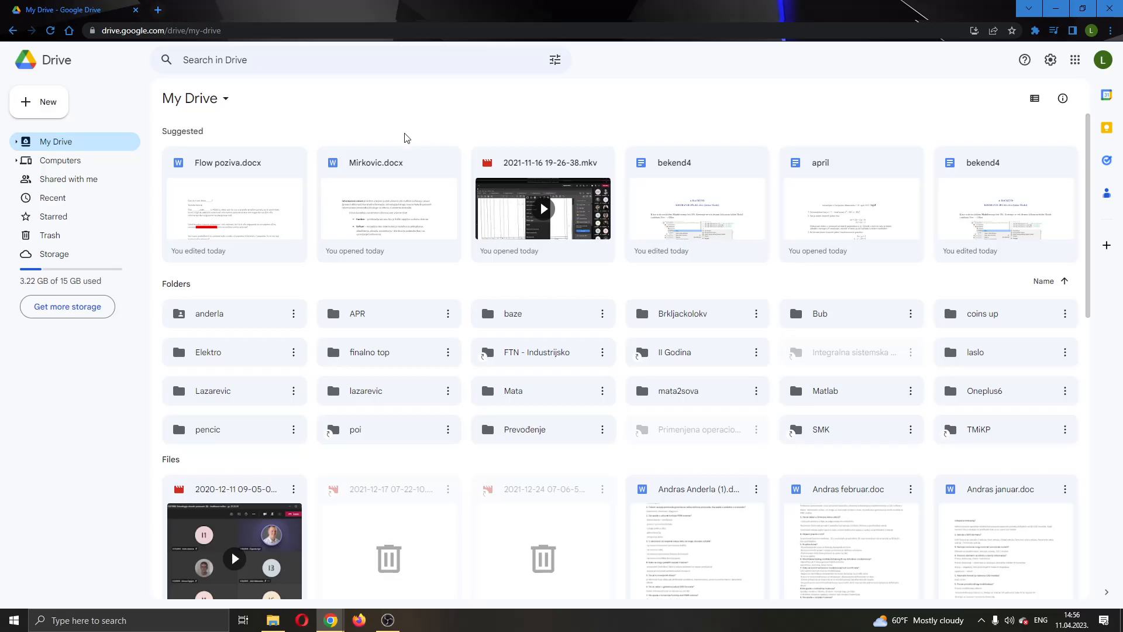